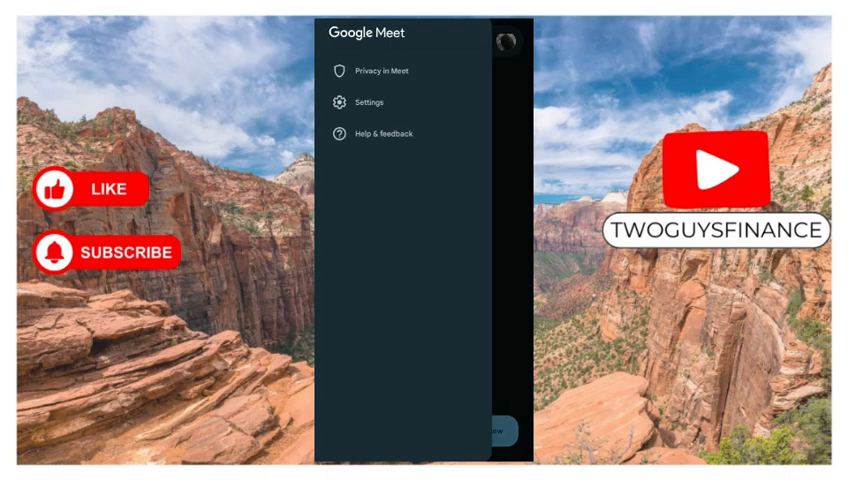
Step: Go to Settings from the side menu and enter Calling settings
click(371, 102)
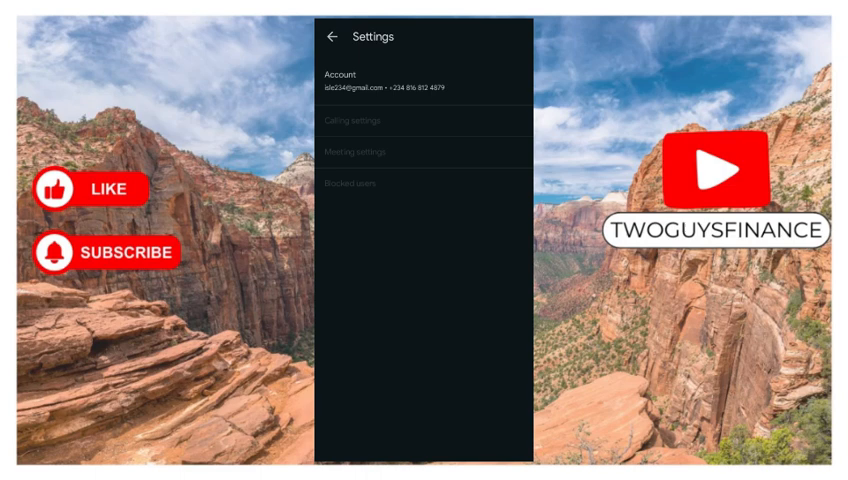
click(375, 121)
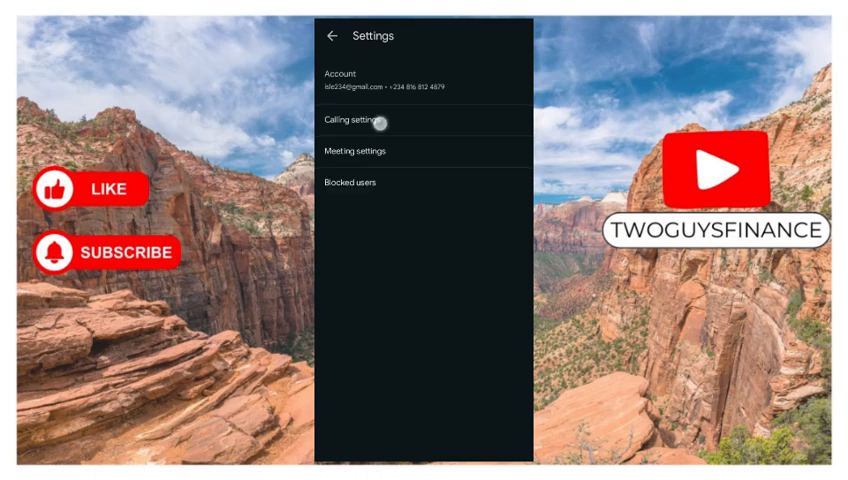
click(367, 121)
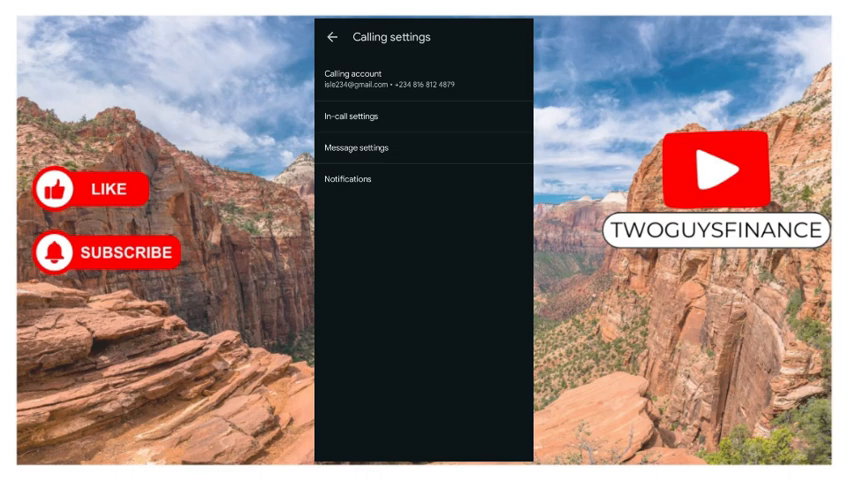
Step: Enter In-call settings and switch Data-saving mode on
click(350, 115)
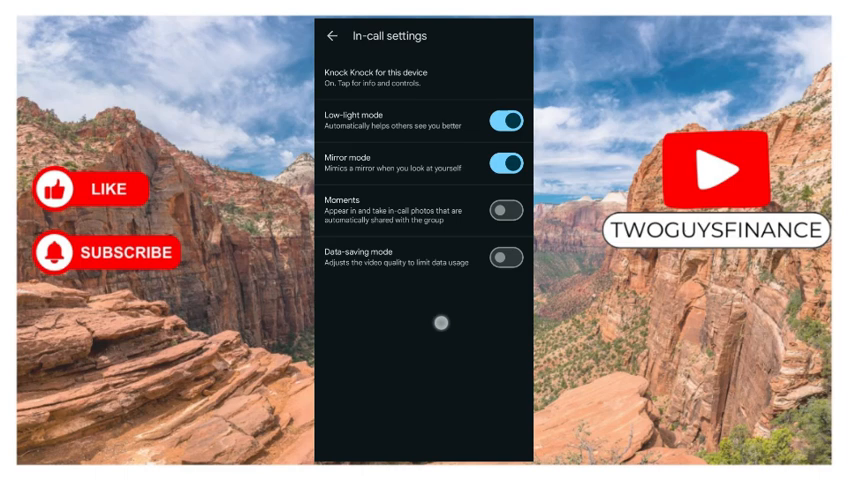
click(510, 258)
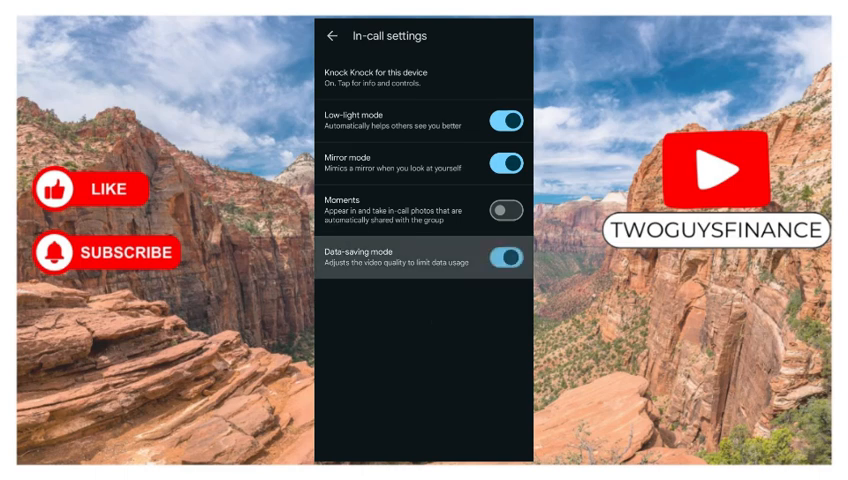